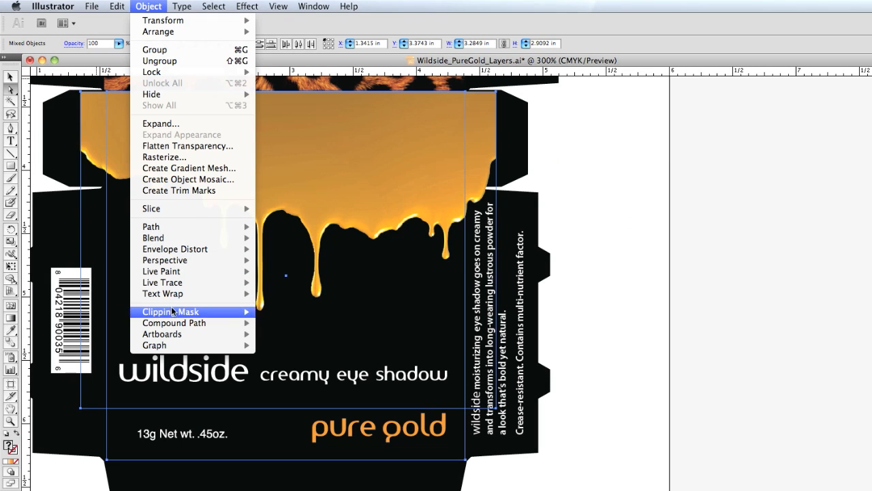
Clip the gold drip artwork to the front panel with a clipping mask and show the crease-and-trim file
click(171, 311)
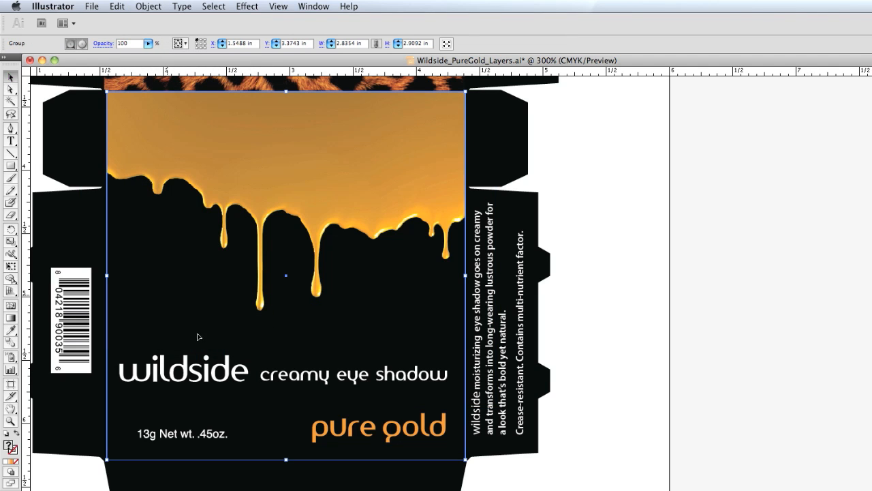
click(284, 373)
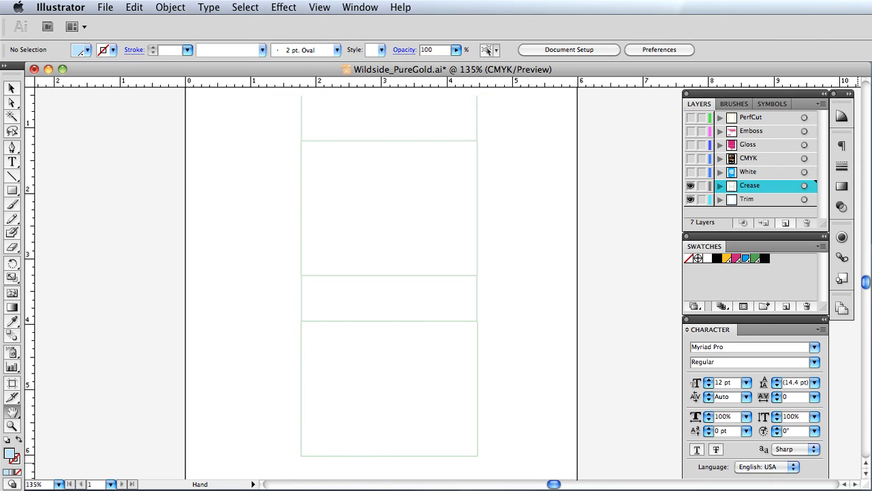
Make the White, CMYK and Gloss layers visible so the full printed box shows over the crease lines
click(690, 171)
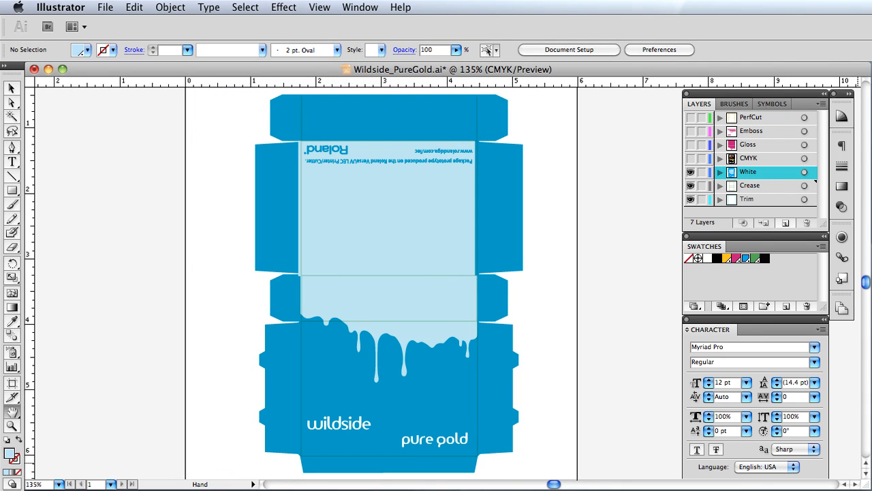
click(690, 158)
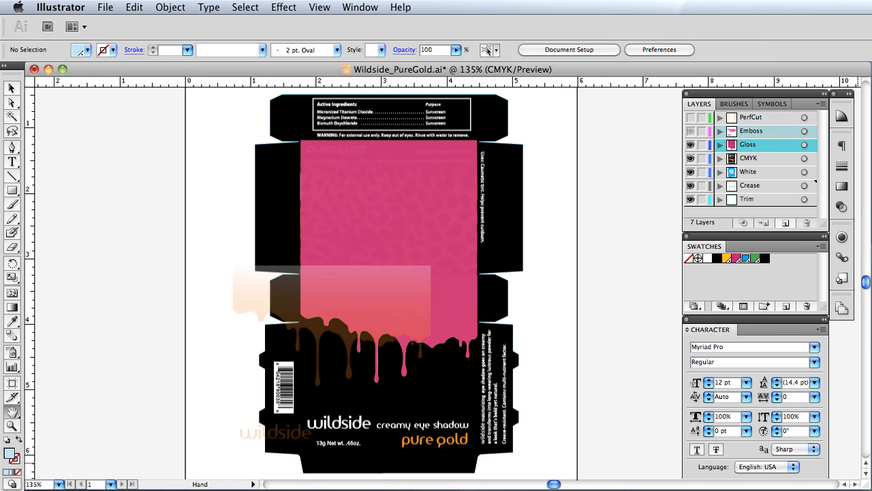
click(751, 131)
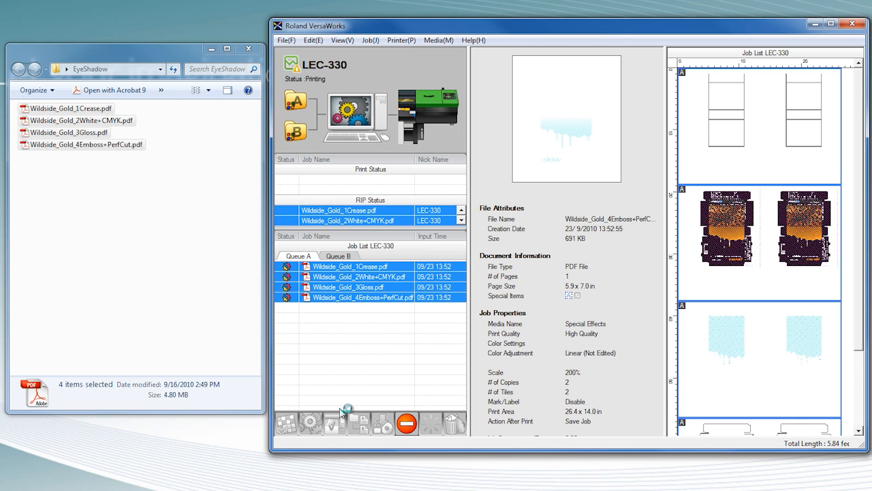
Set the 2White+CMYK job to upright orientation with 2 copies after checking its Quality settings
double_click(360, 275)
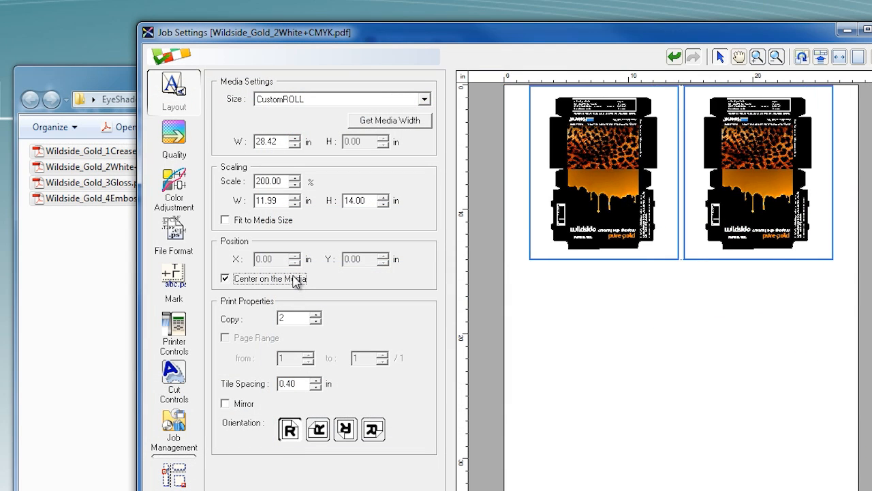
click(174, 139)
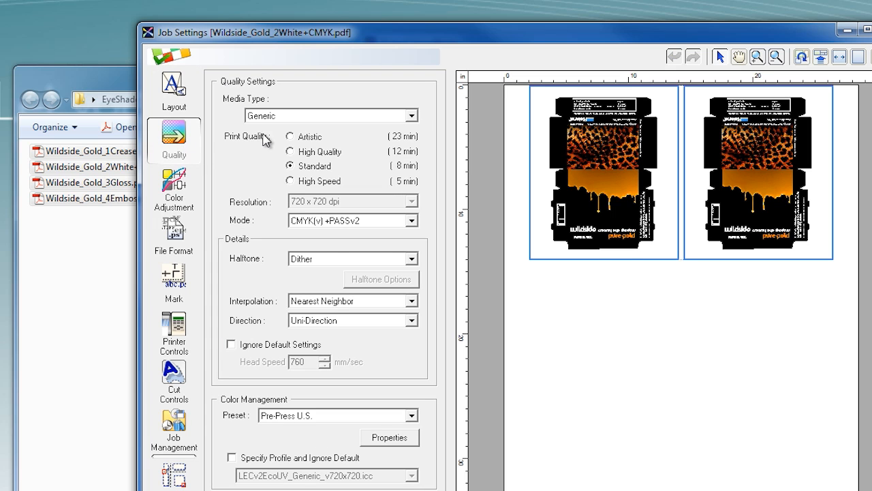
click(411, 221)
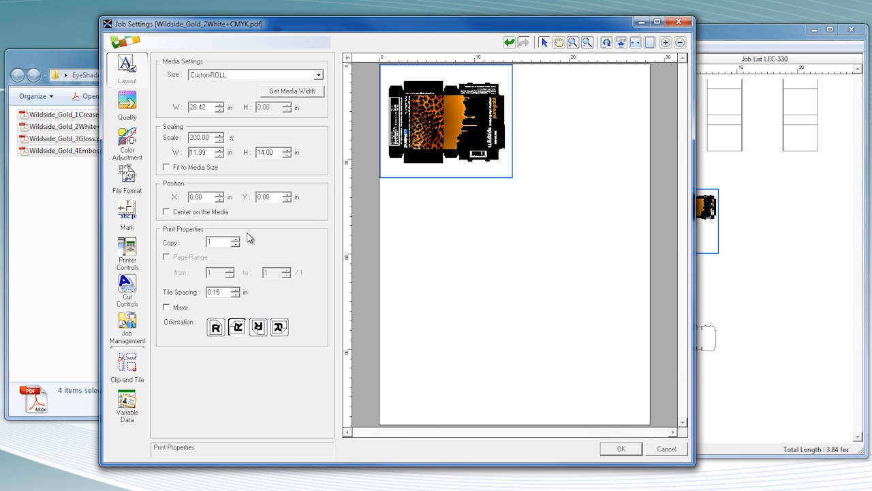
click(215, 327)
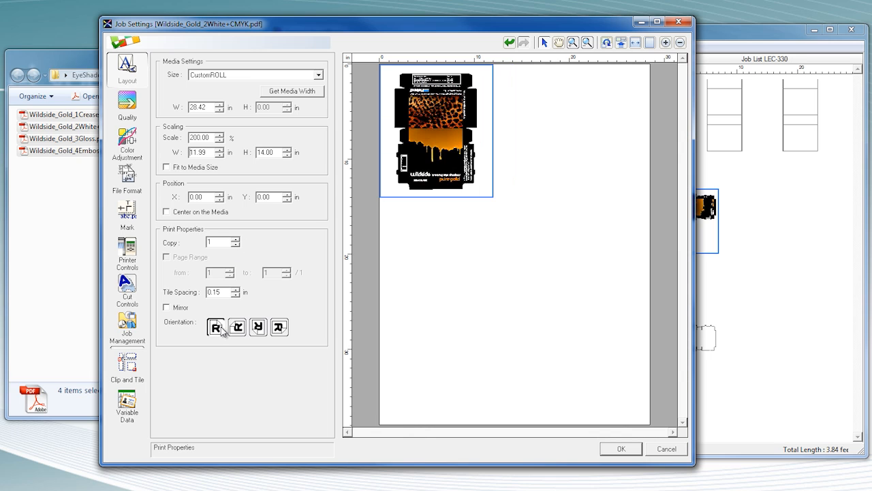
click(237, 240)
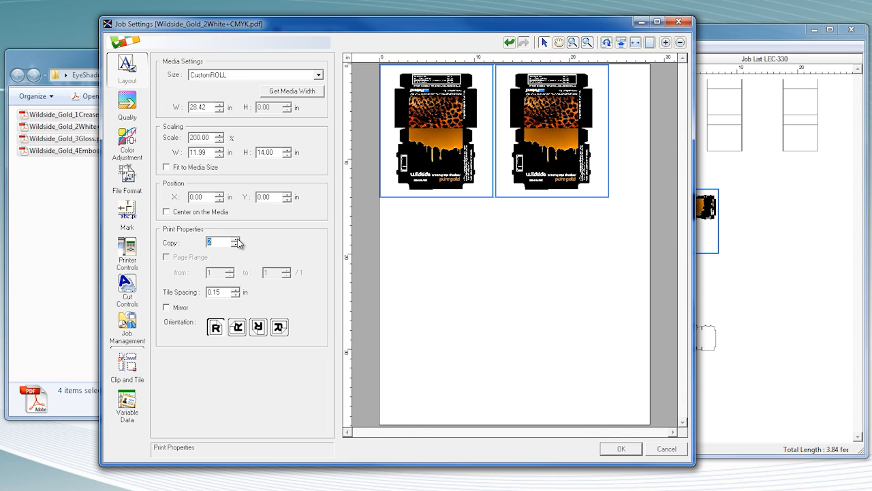
Set the 1Crease job's Cut Controls to Cut Only and confirm
click(127, 286)
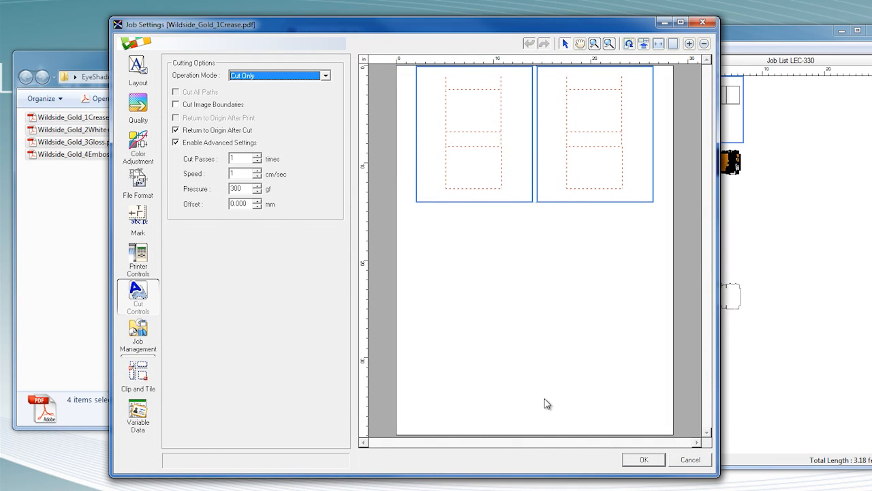
click(643, 458)
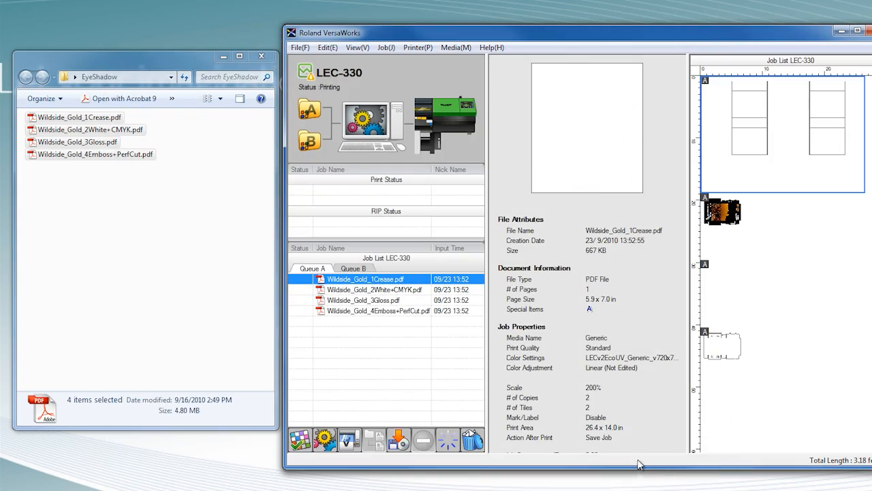